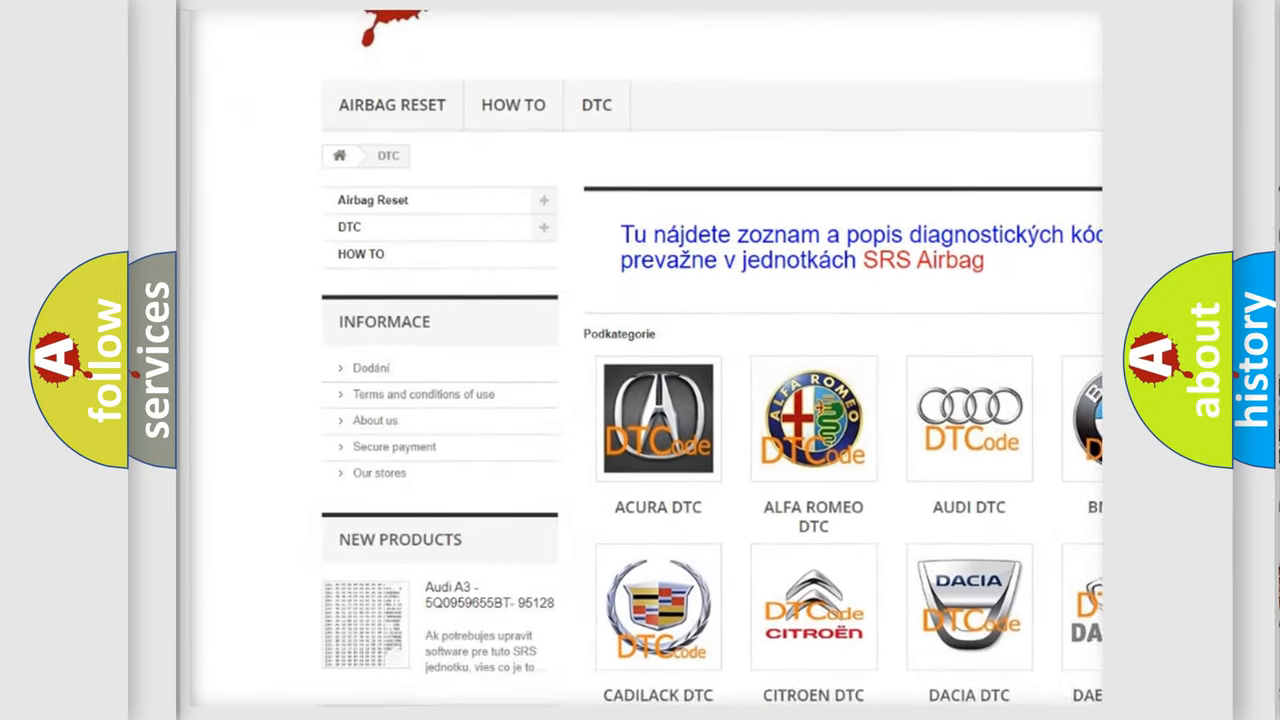
{"action": "scroll", "scroll_direction": "down", "scroll_amount": 3}
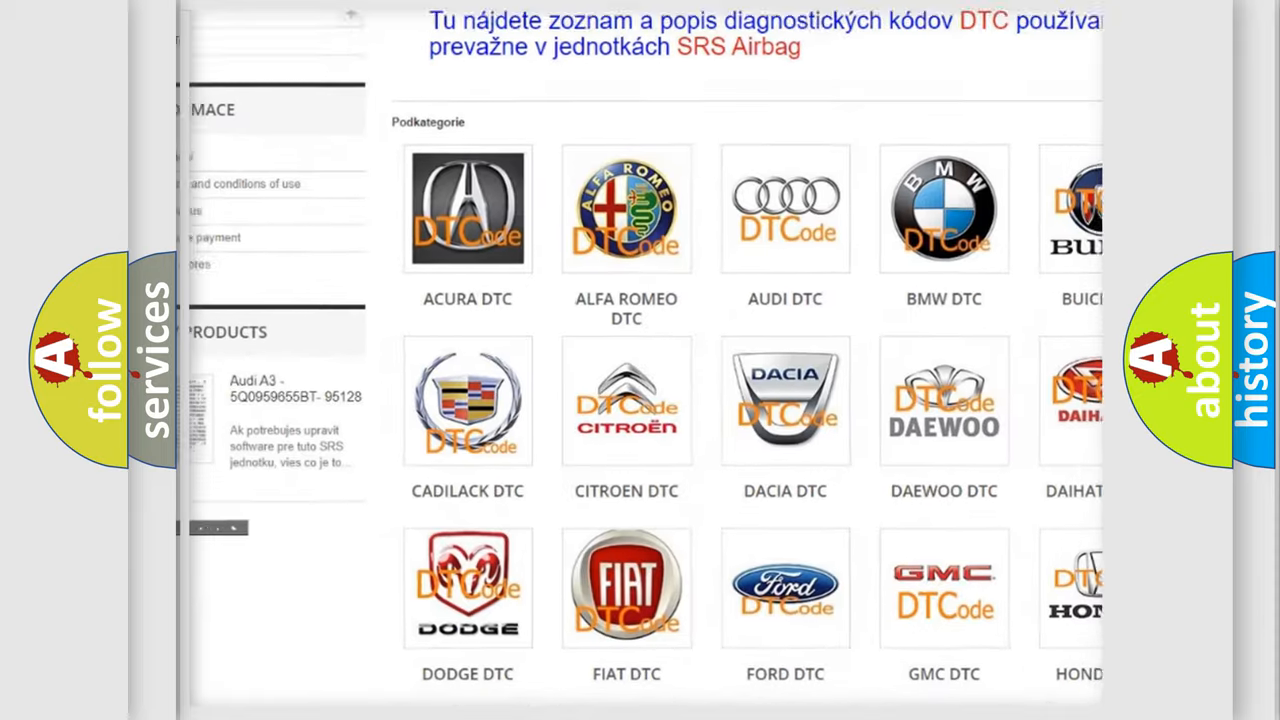
{"action": "scroll", "scroll_direction": "down", "scroll_amount": 3}
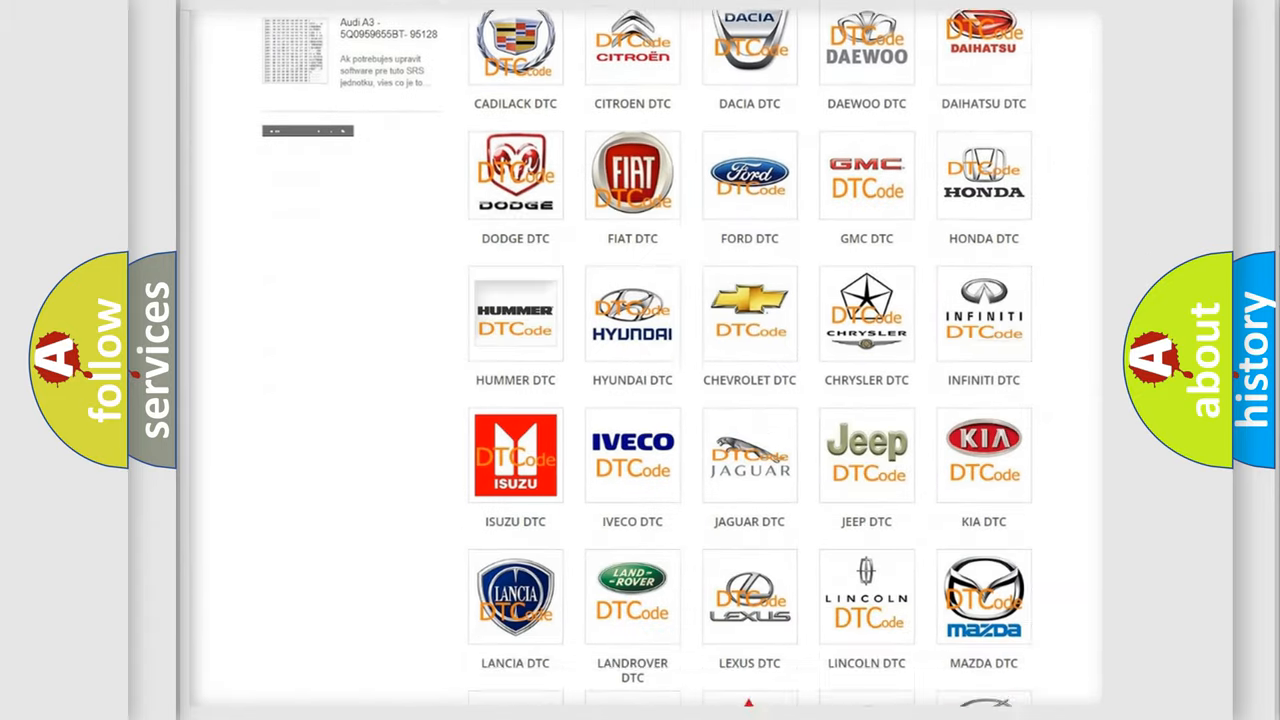
{"action": "scroll", "scroll_direction": "down", "scroll_amount": 3}
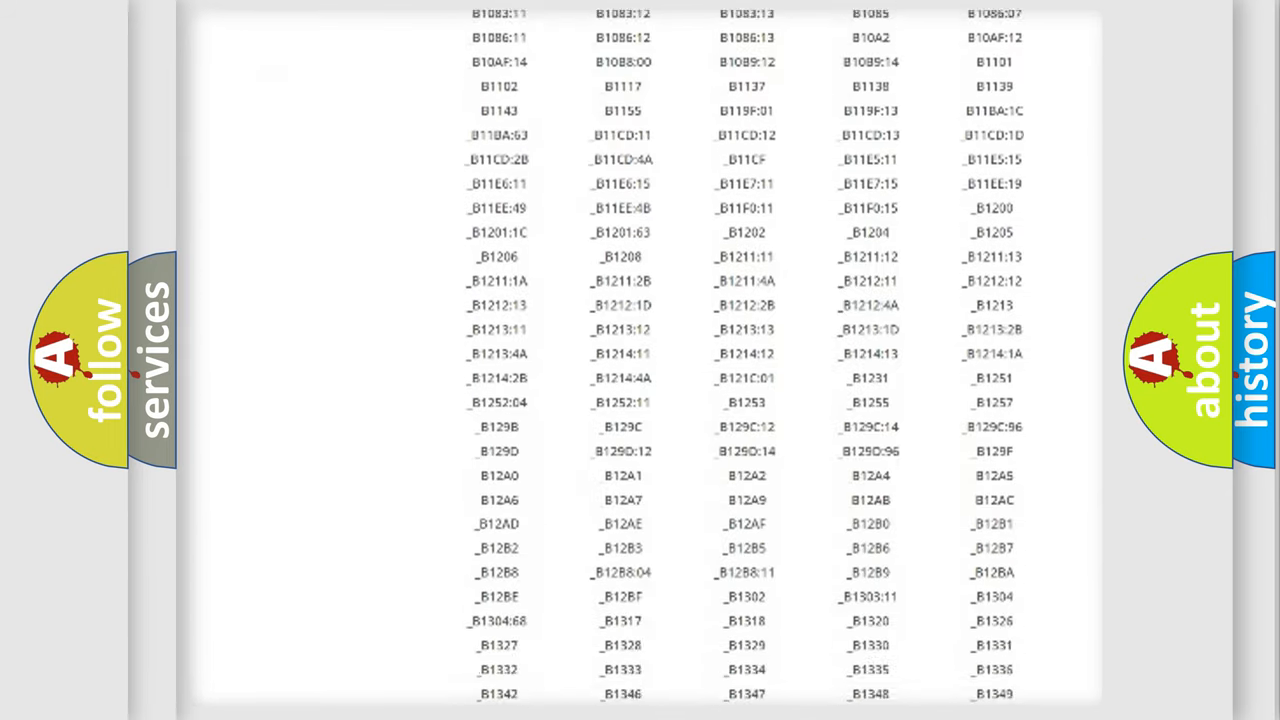
{"action": "scroll", "scroll_direction": "down", "scroll_amount": 3}
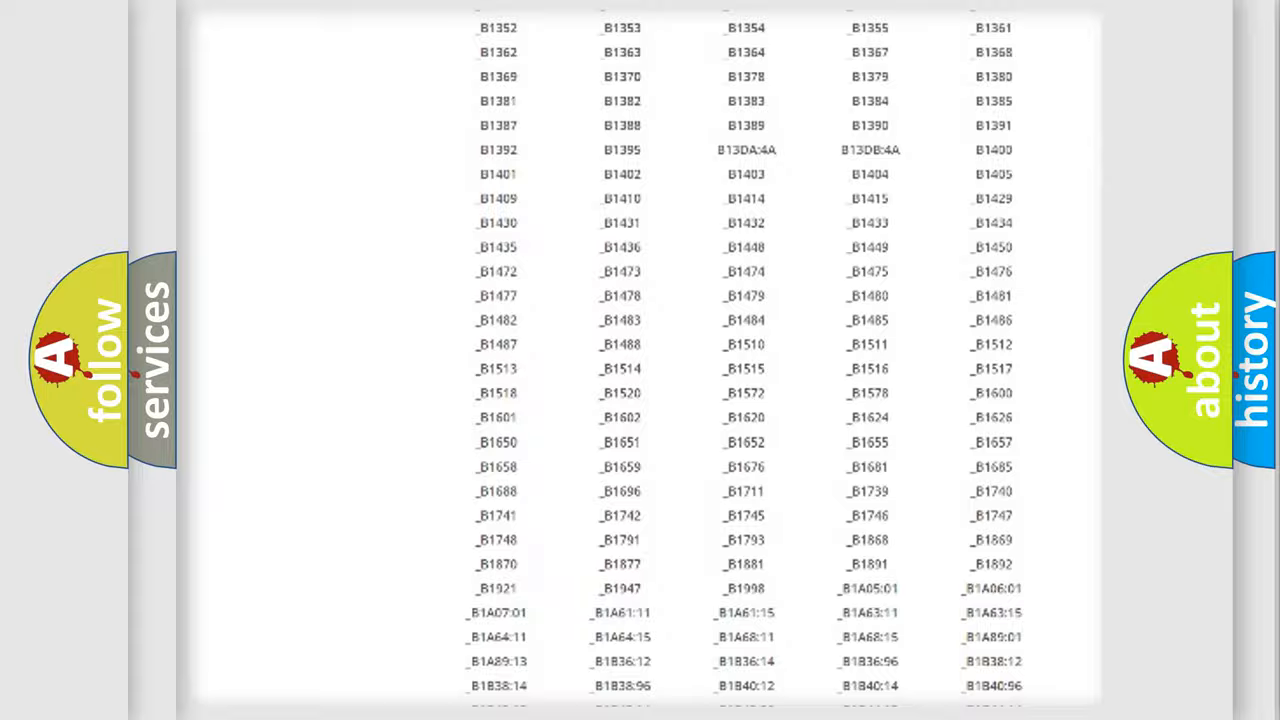